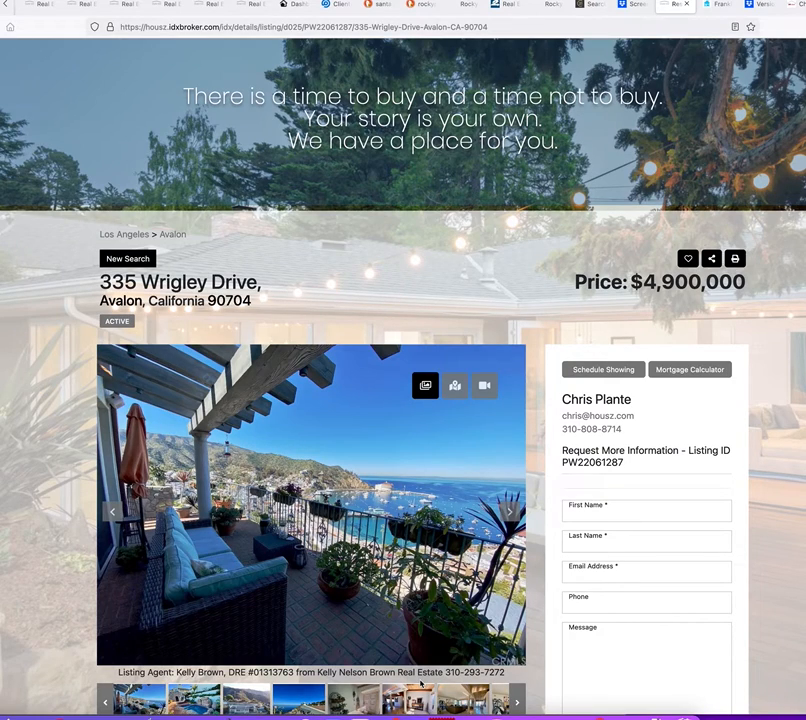
{"action": "mouse_move", "coordinate": [448, 410]}
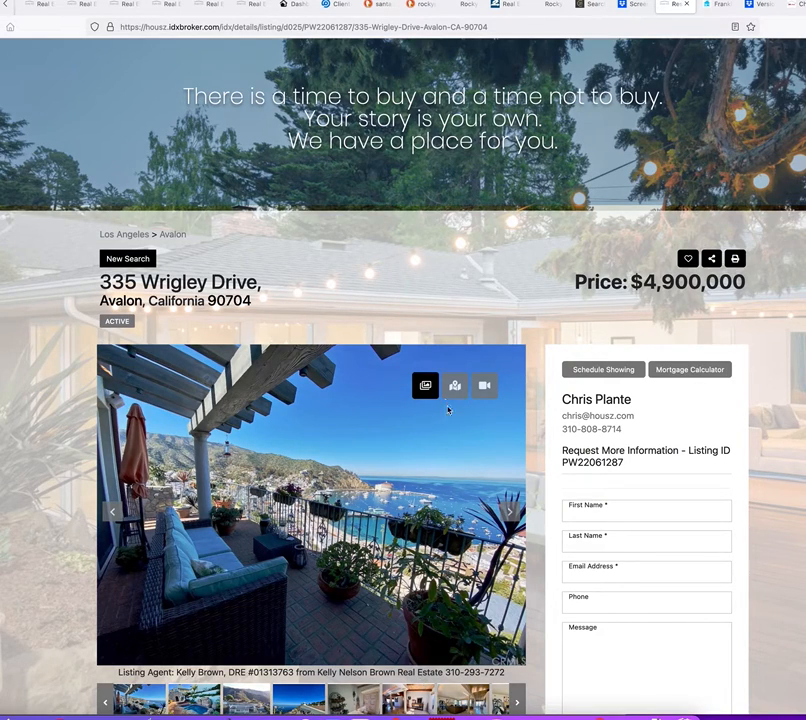
{"action": "mouse_move", "coordinate": [764, 344]}
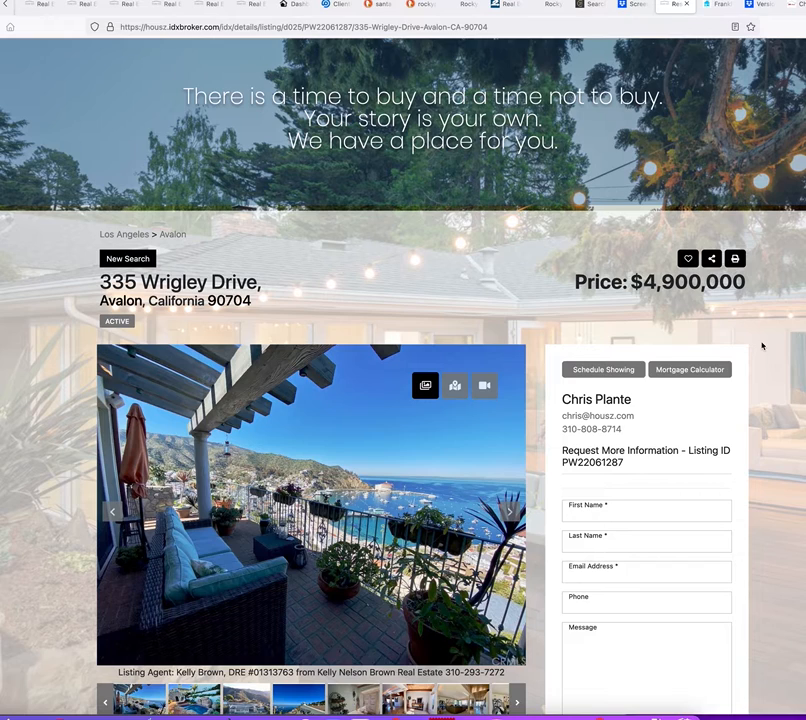
Open the Avalon city and ZIP 90704 linked values as separate search results
{"action": "scroll", "scroll_direction": "down", "scroll_amount": 3}
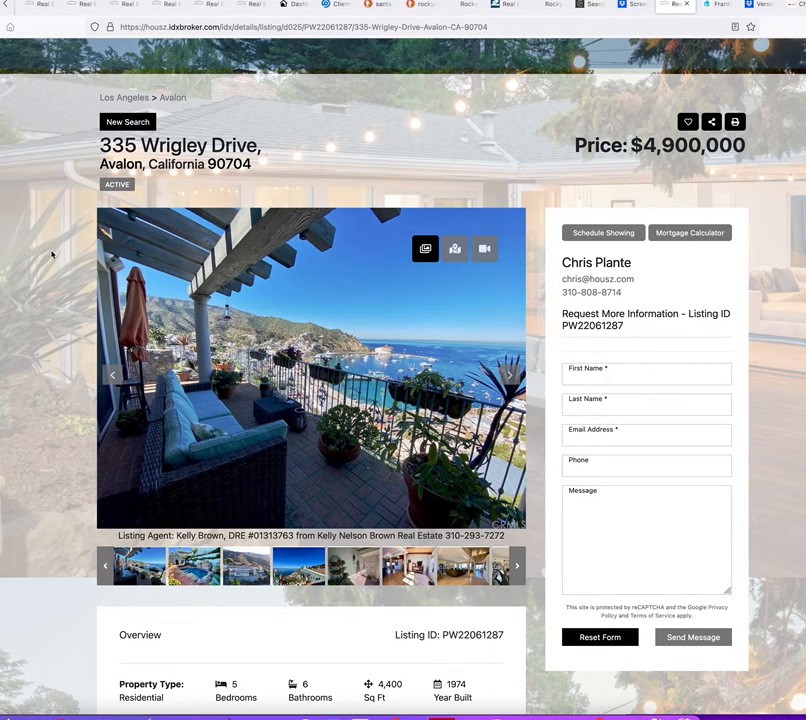
{"action": "scroll", "scroll_direction": "down", "scroll_amount": 3}
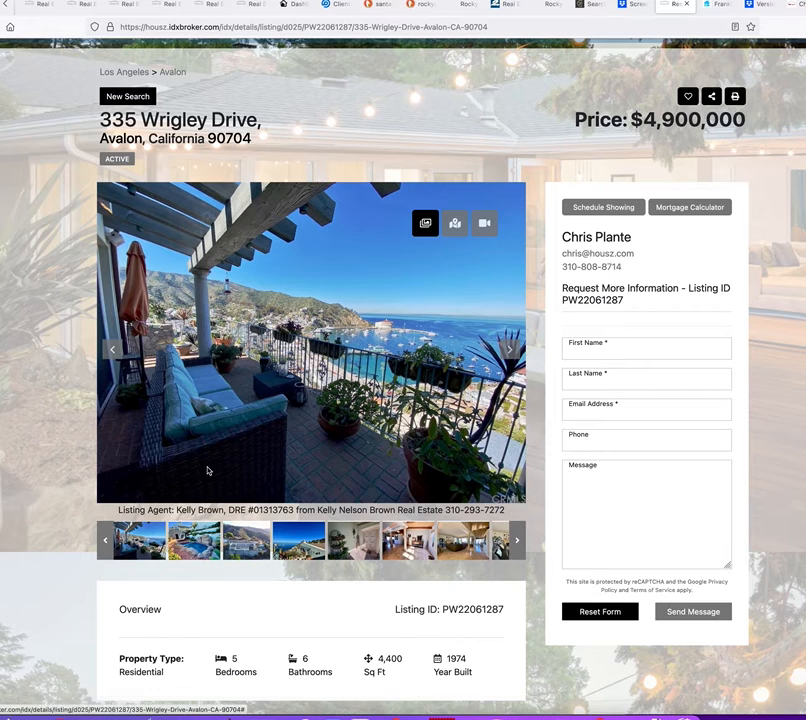
{"action": "scroll", "scroll_direction": "up", "scroll_amount": 3}
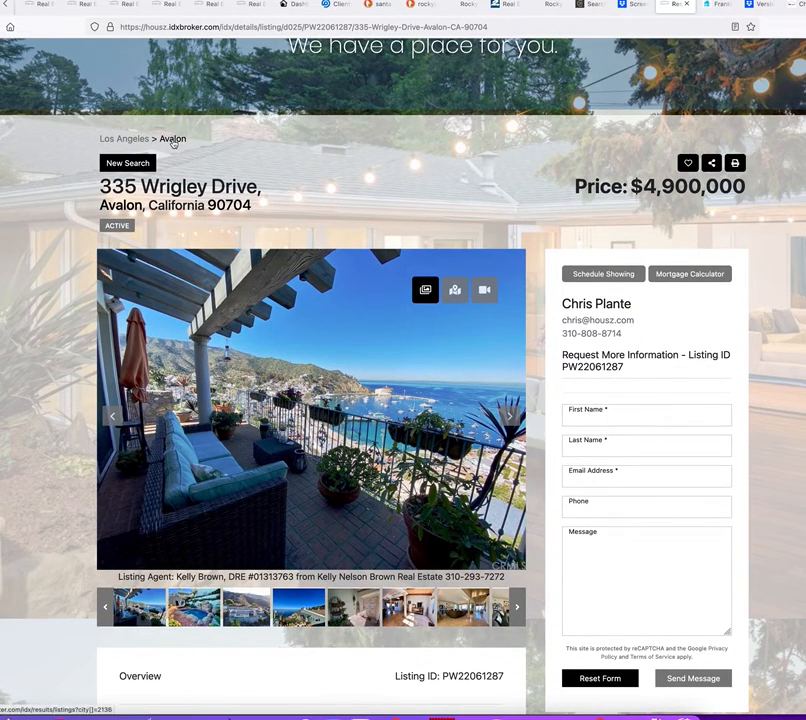
{"action": "right_click", "coordinate": [172, 138]}
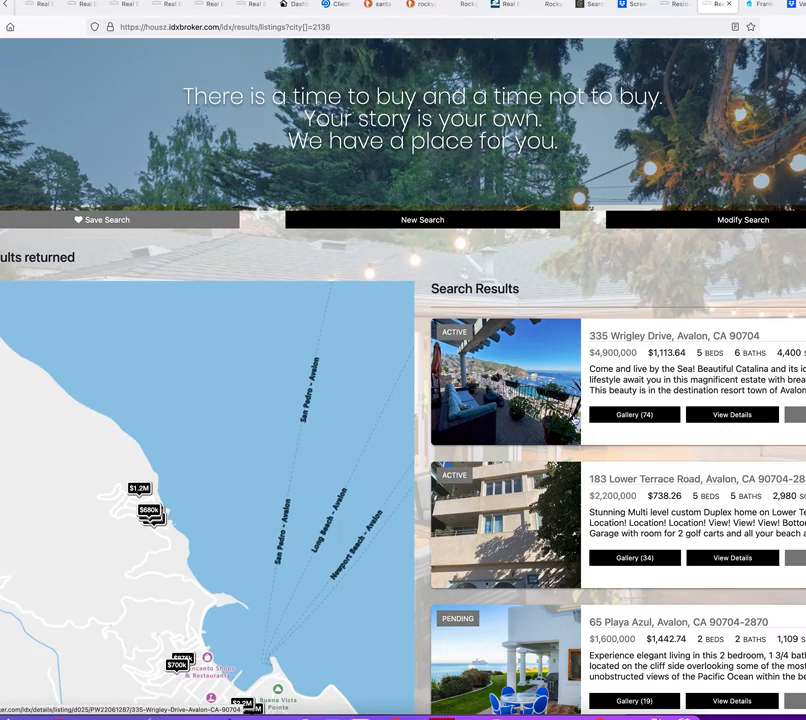
{"action": "scroll", "scroll_direction": "down", "scroll_amount": 3}
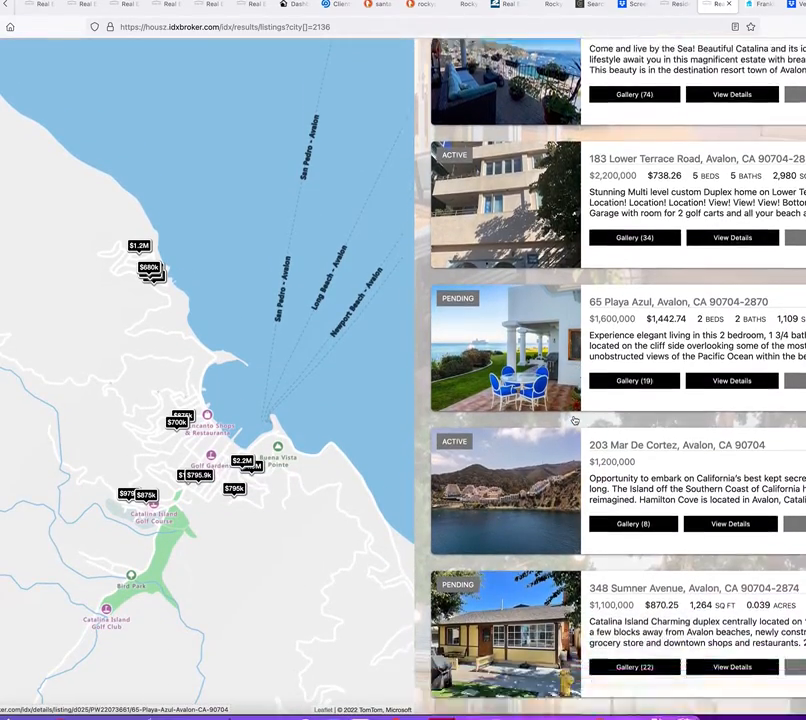
{"action": "scroll", "scroll_direction": "down", "scroll_amount": 3}
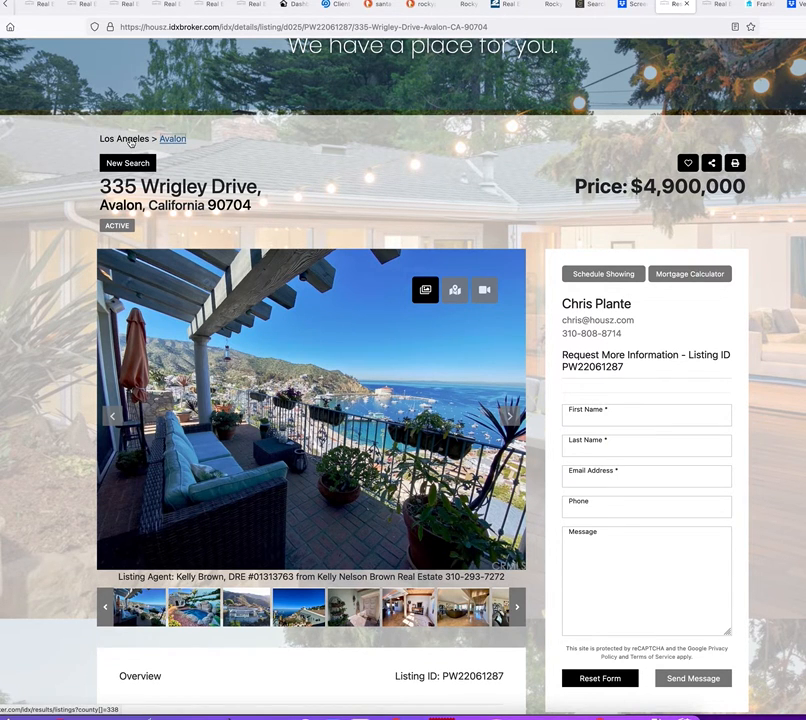
{"action": "right_click", "coordinate": [124, 138]}
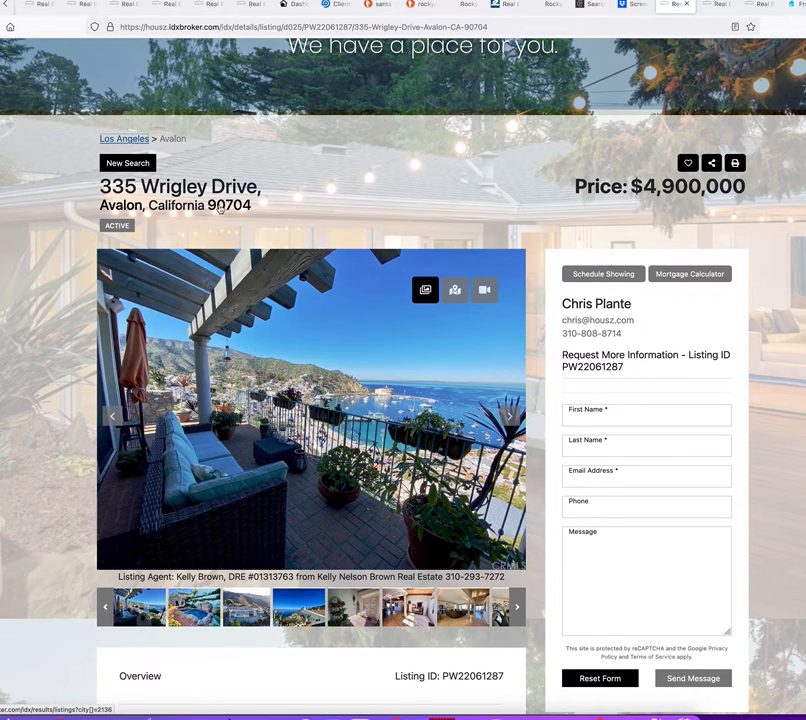
{"action": "right_click", "coordinate": [228, 204]}
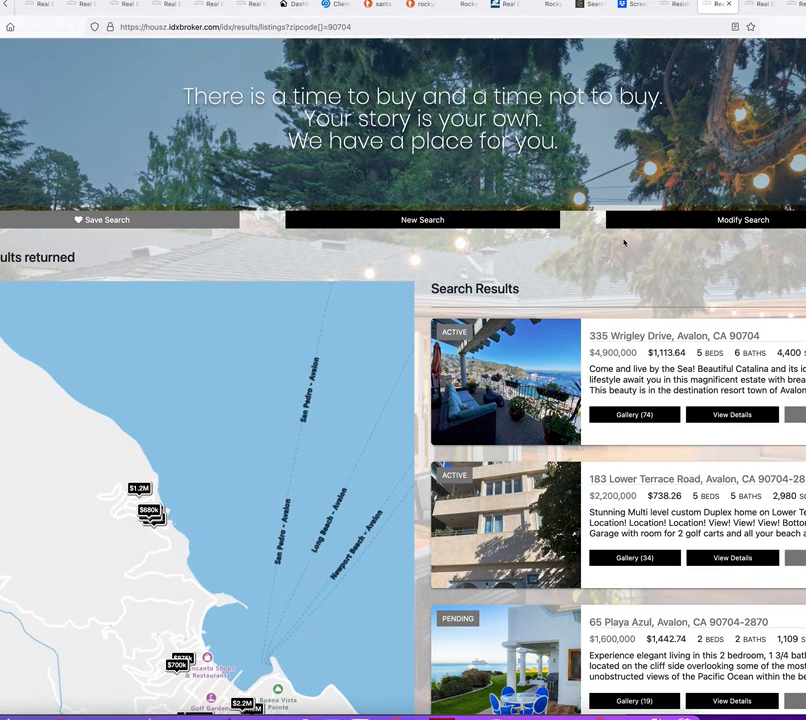
Open the Half Baths search in a new tab and view Year Built 1974 results
{"action": "scroll", "scroll_direction": "down", "scroll_amount": 3}
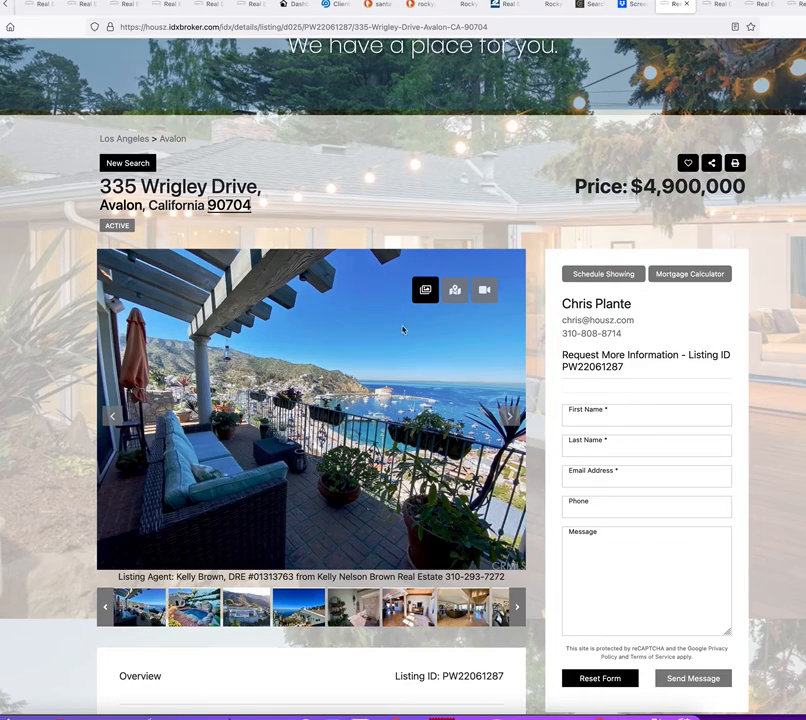
{"action": "scroll", "scroll_direction": "down", "scroll_amount": 3}
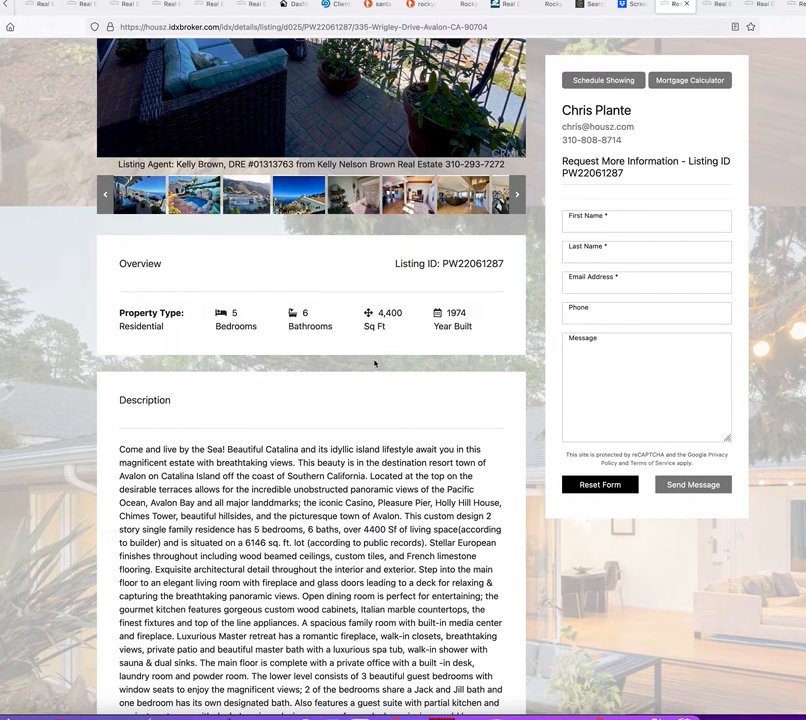
{"action": "scroll", "scroll_direction": "down", "scroll_amount": 3}
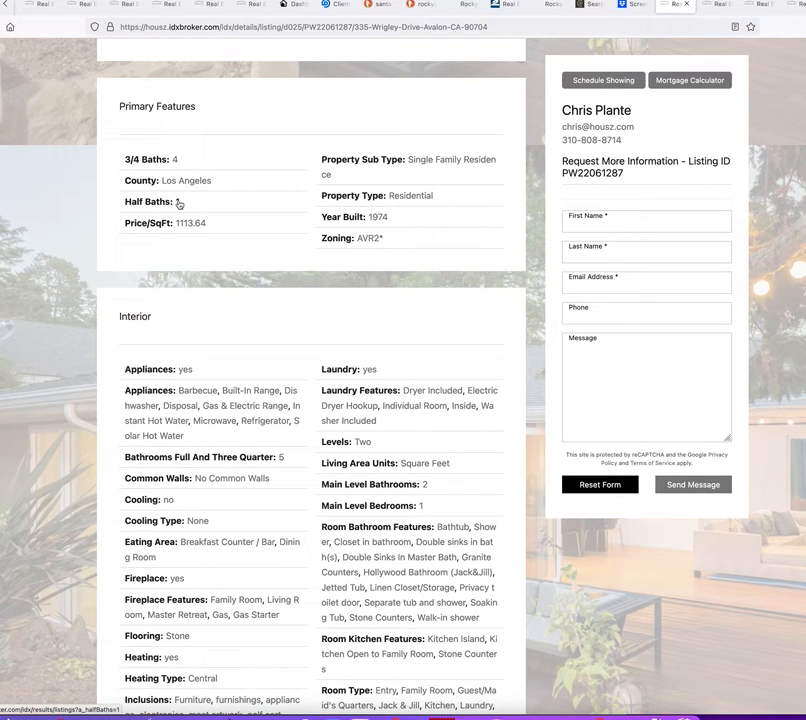
{"action": "right_click", "coordinate": [180, 202]}
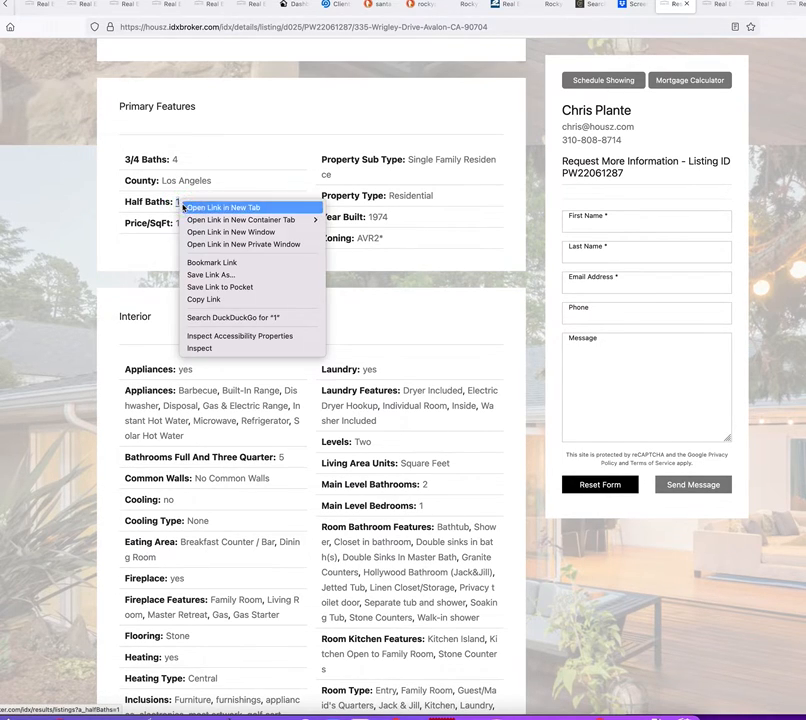
{"action": "left_click", "coordinate": [224, 206]}
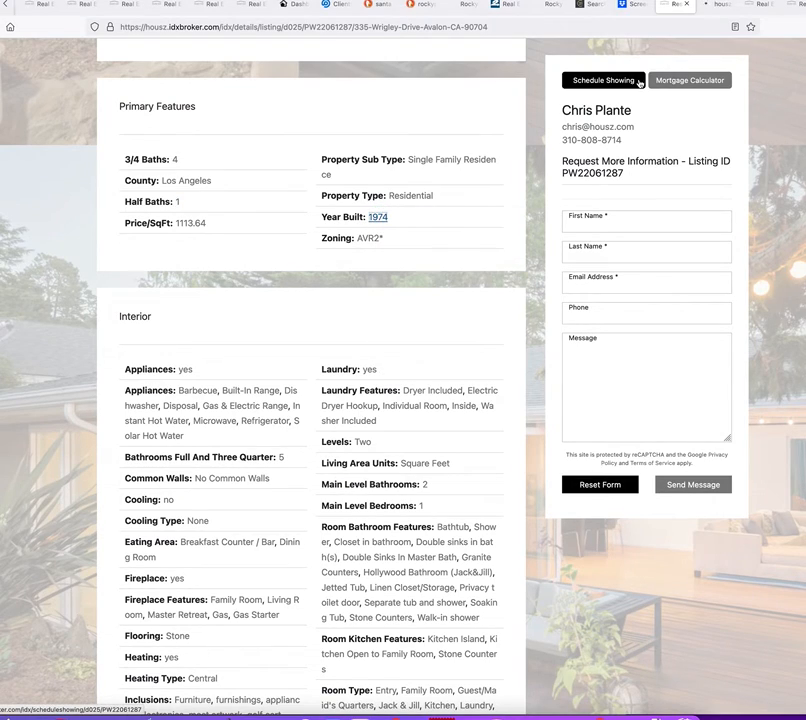
{"action": "left_click", "coordinate": [378, 216]}
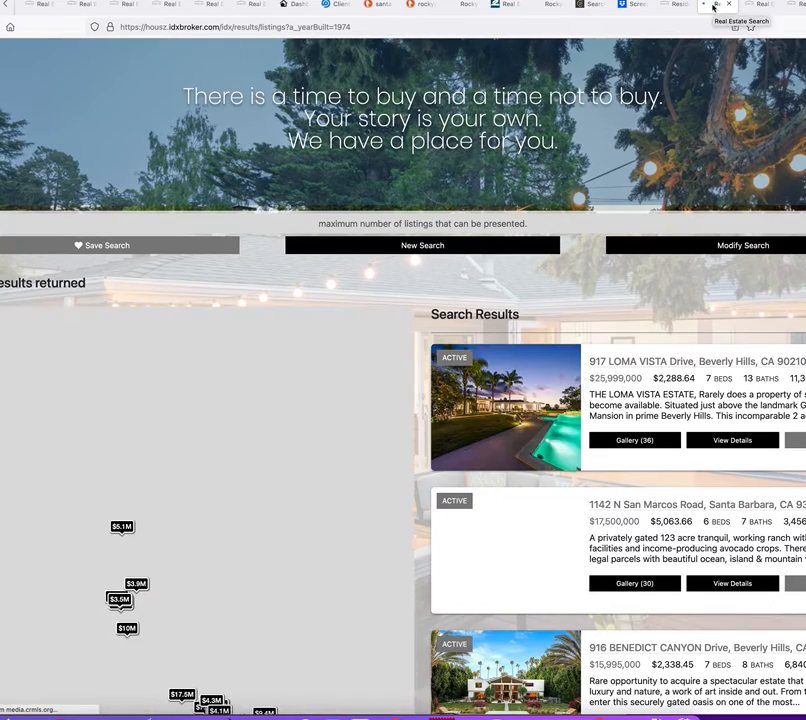
Open Hollywood Bathroom and Double Sinks In Master Bath searches, then reach the Stone flooring link
{"action": "scroll", "scroll_direction": "down", "scroll_amount": 3}
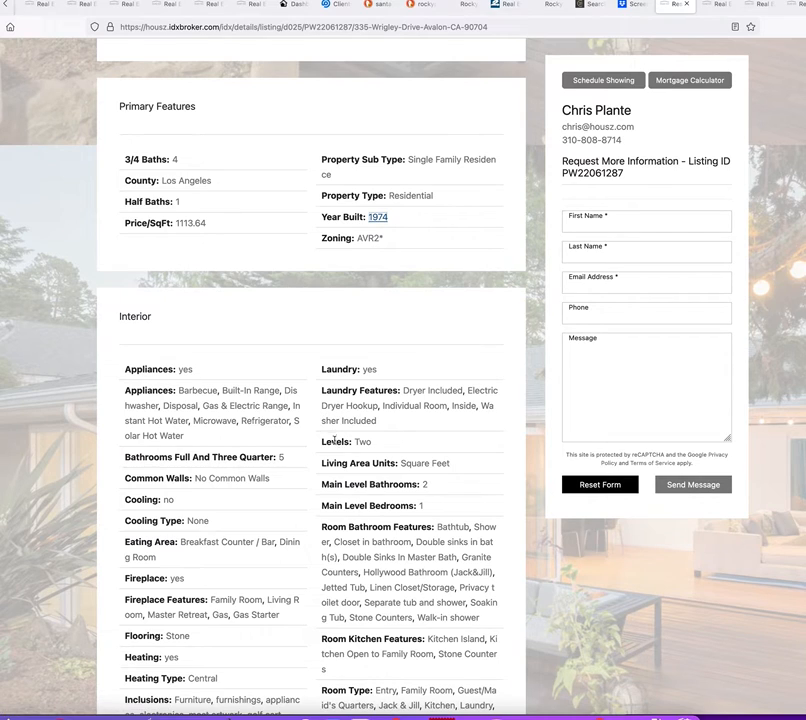
{"action": "scroll", "scroll_direction": "down", "scroll_amount": 3}
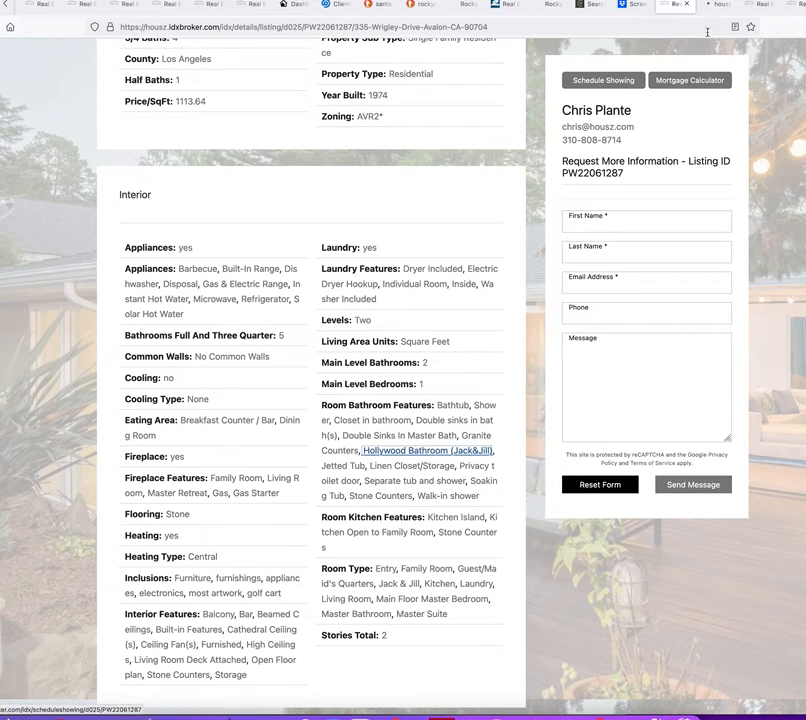
{"action": "left_click", "coordinate": [426, 448]}
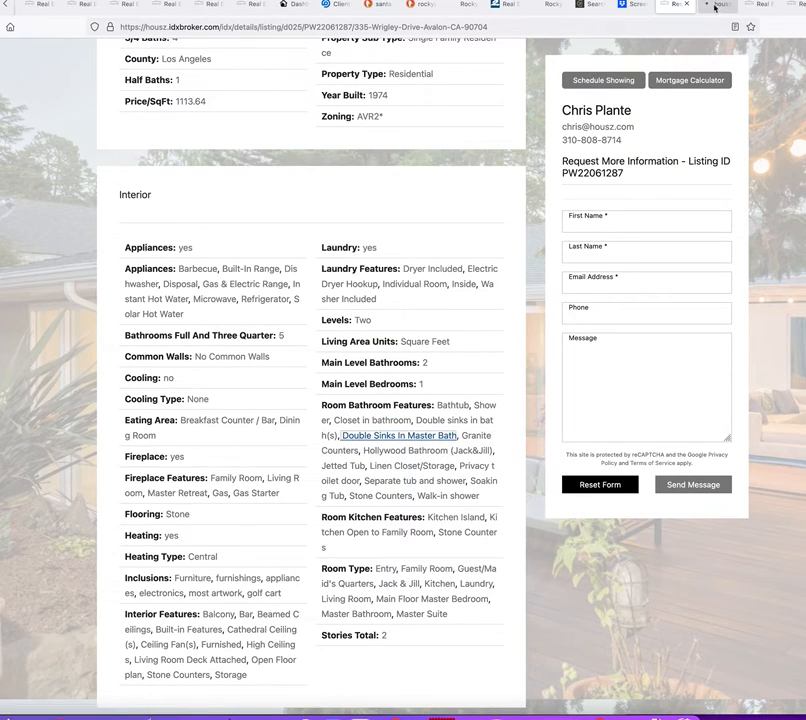
{"action": "left_click", "coordinate": [398, 436]}
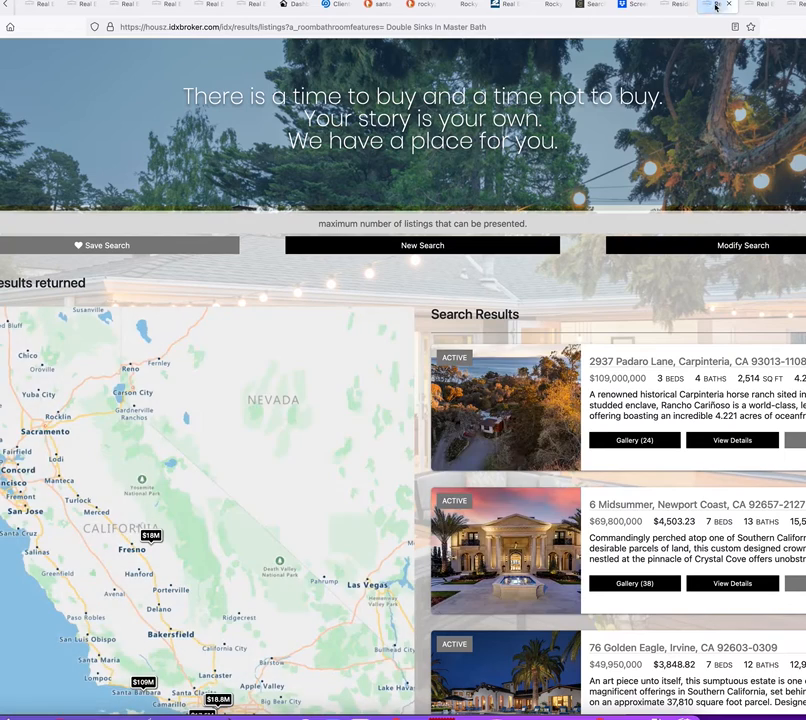
{"action": "scroll", "scroll_direction": "down", "scroll_amount": 3}
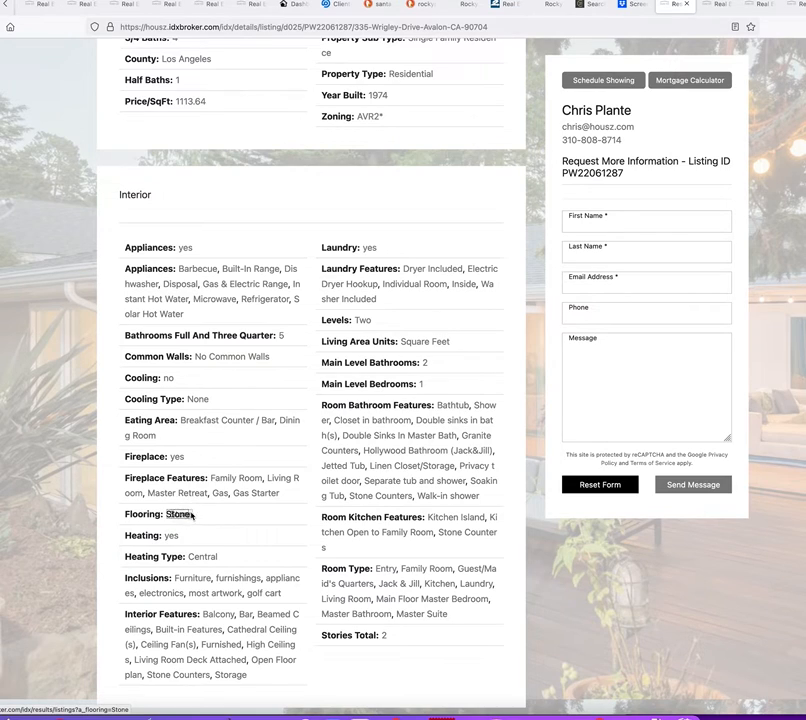
{"action": "right_click", "coordinate": [178, 514]}
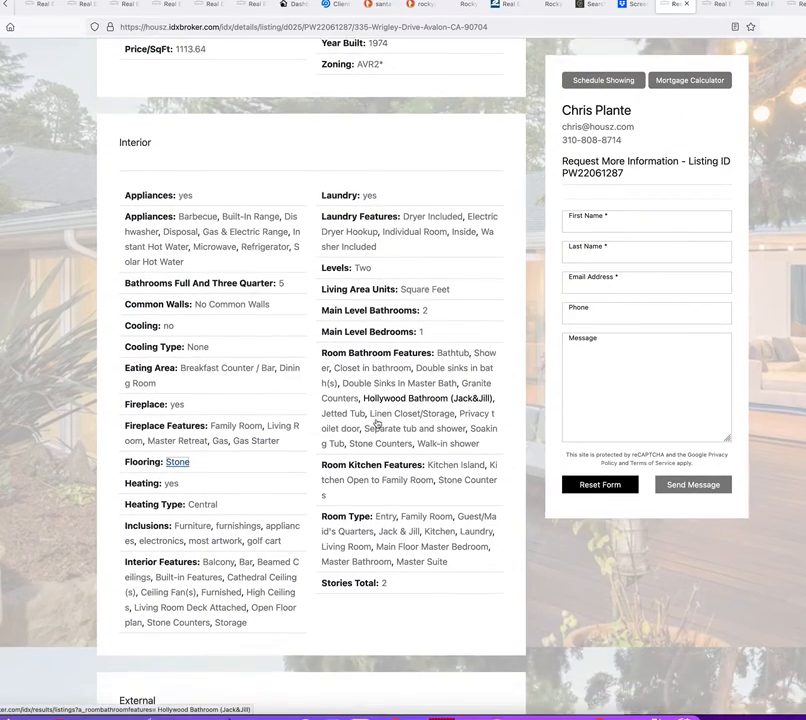
{"action": "scroll", "scroll_direction": "down", "scroll_amount": 3}
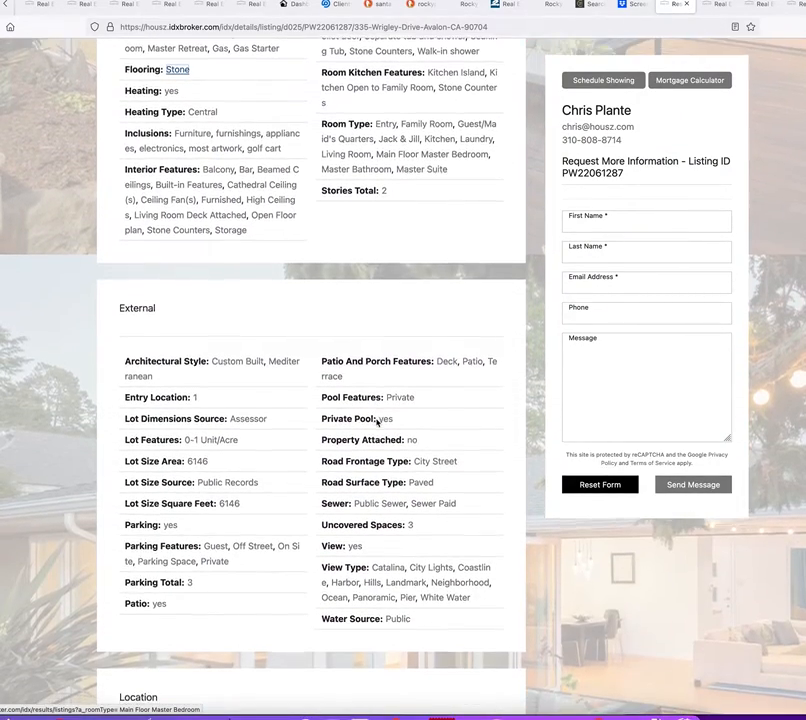
{"action": "scroll", "scroll_direction": "down", "scroll_amount": 3}
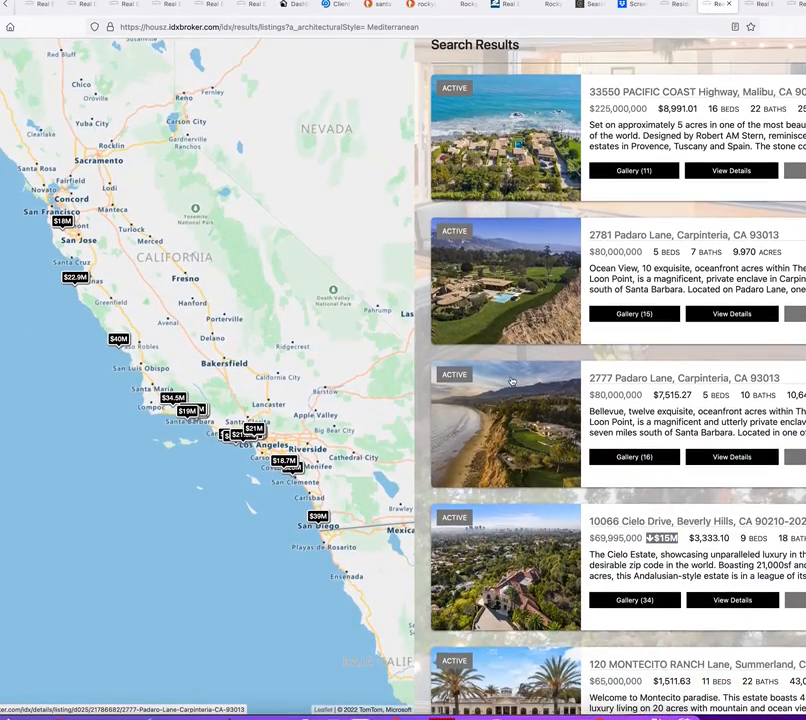
{"action": "scroll", "scroll_direction": "down", "scroll_amount": 3}
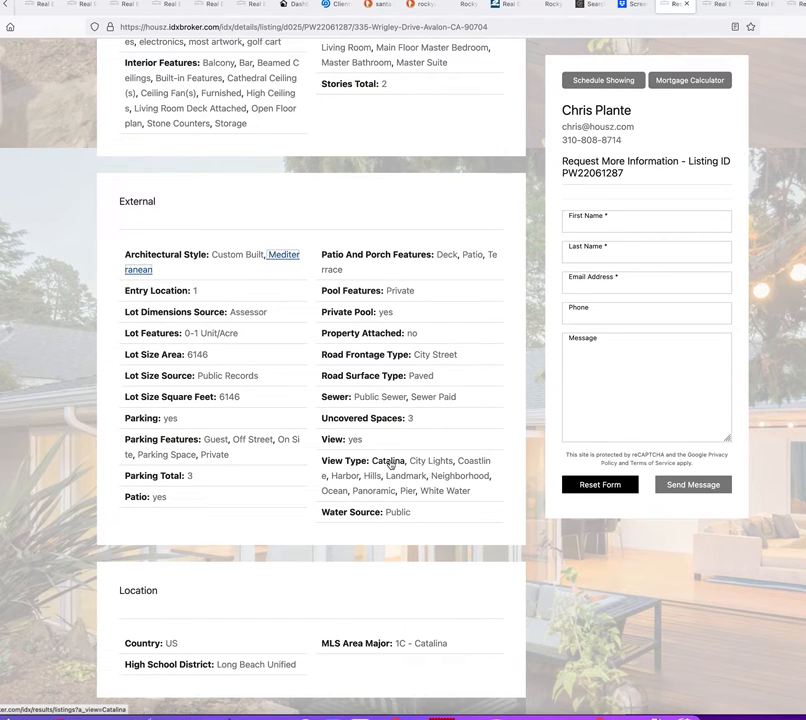
{"action": "right_click", "coordinate": [388, 460]}
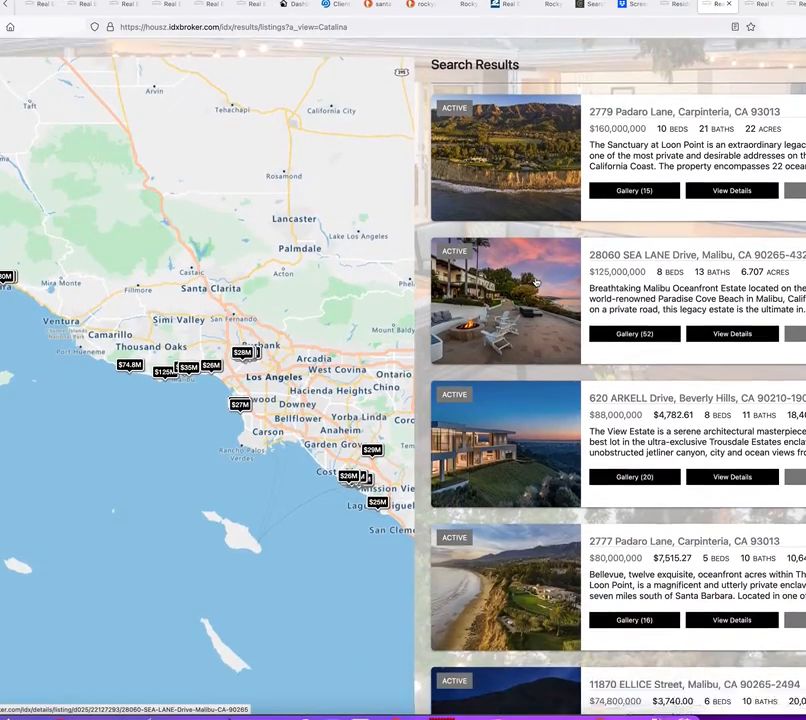
{"action": "scroll", "scroll_direction": "down", "scroll_amount": 3}
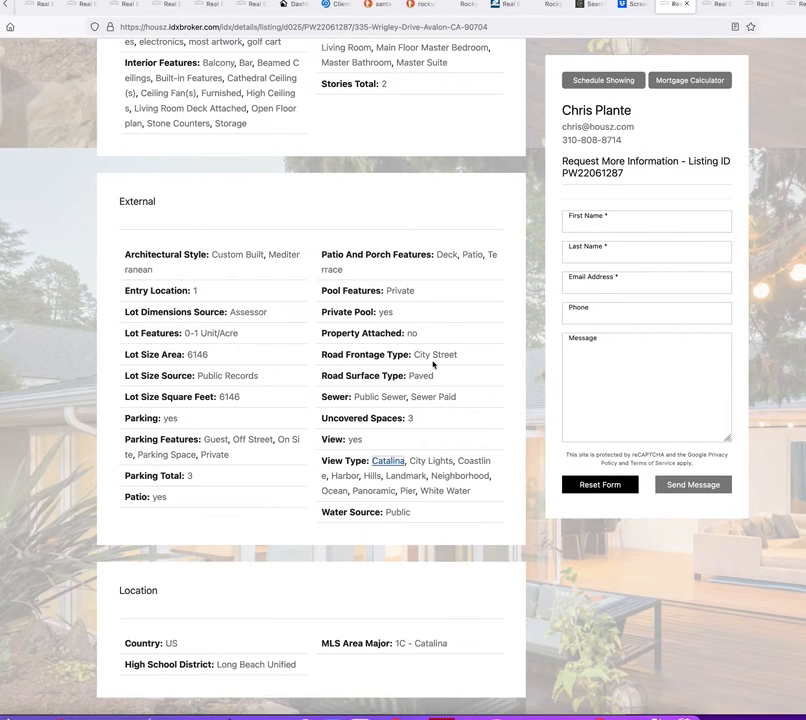
{"action": "mouse_move", "coordinate": [314, 494]}
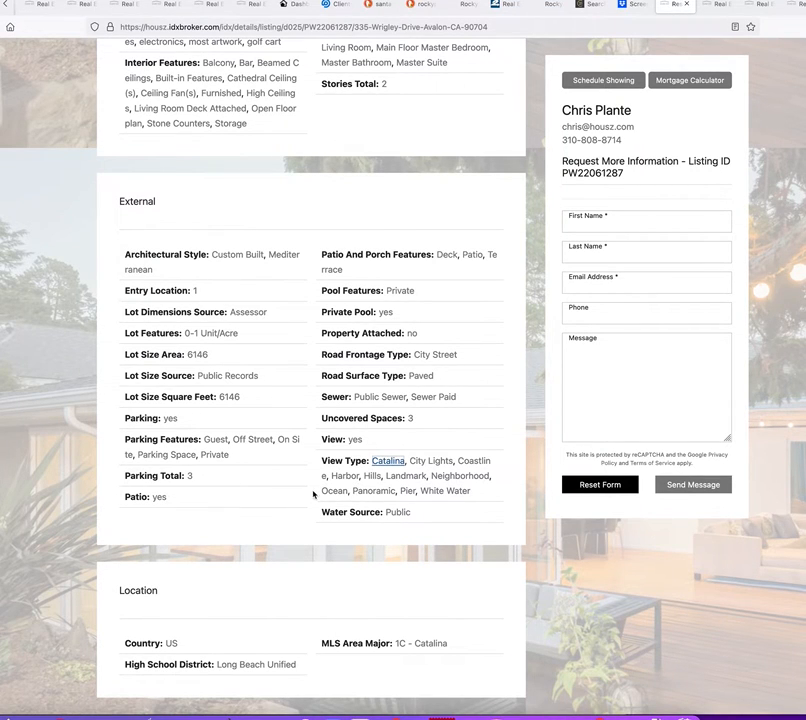
{"action": "scroll", "scroll_direction": "down", "scroll_amount": 3}
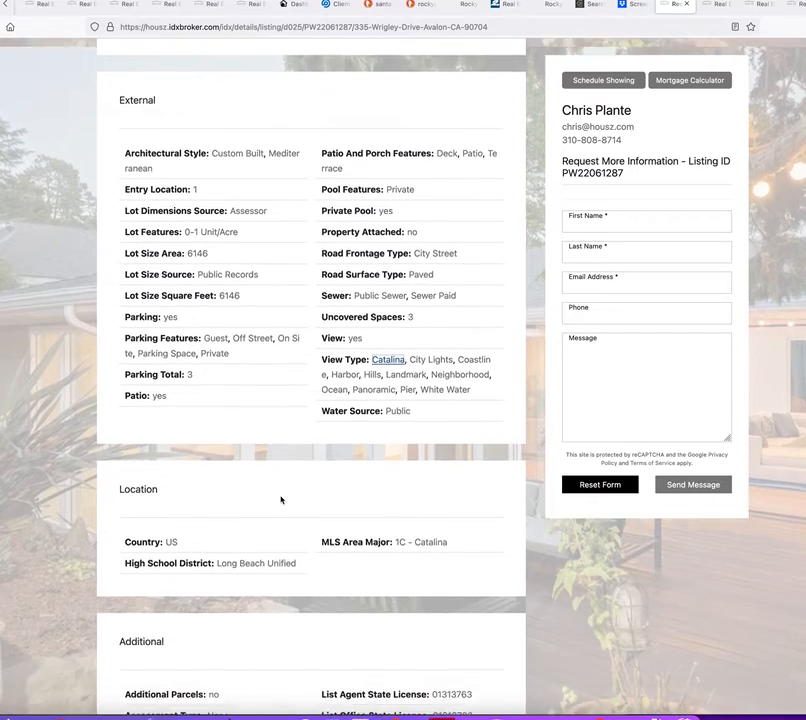
{"action": "scroll", "scroll_direction": "down", "scroll_amount": 3}
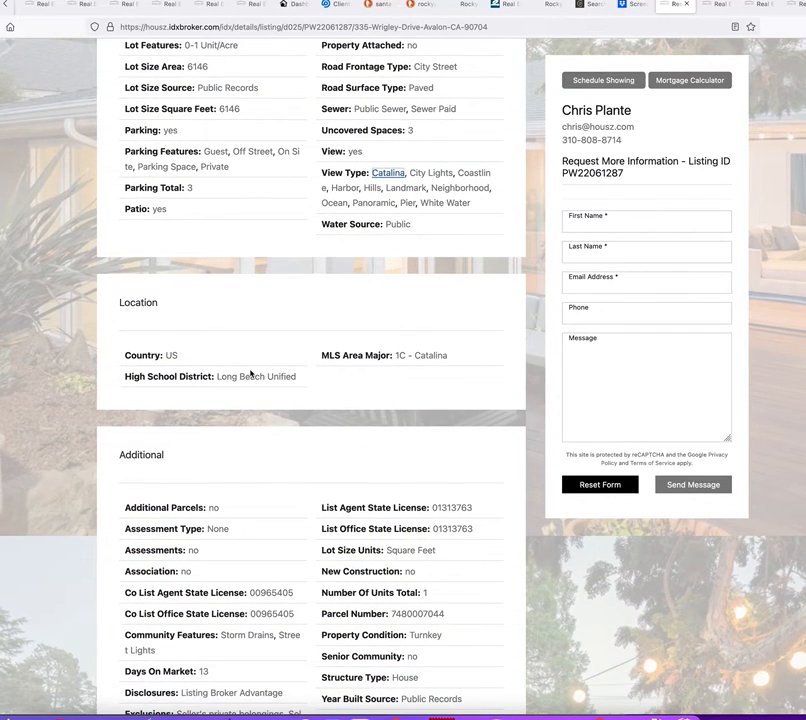
{"action": "mouse_move", "coordinate": [256, 376]}
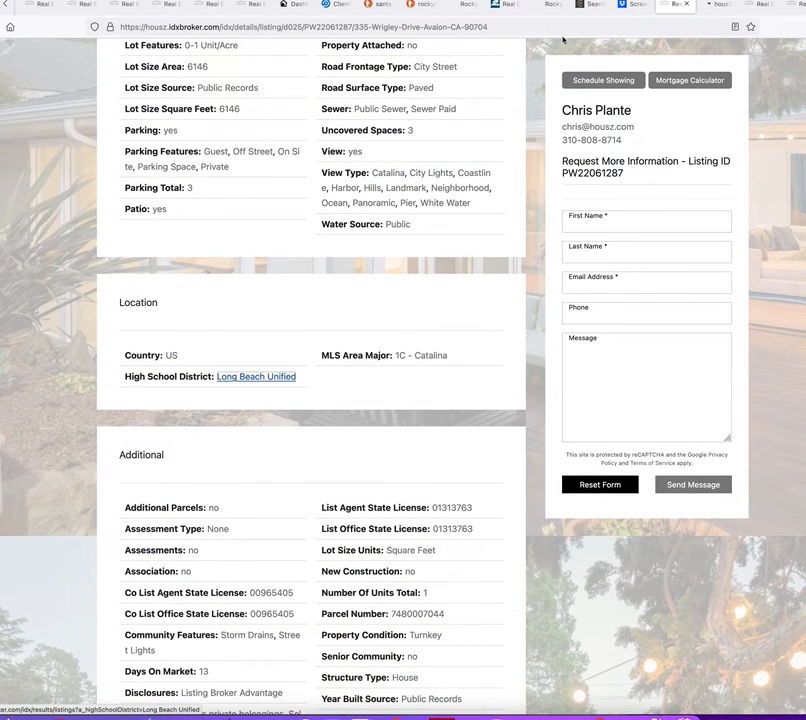
{"action": "left_click", "coordinate": [256, 376]}
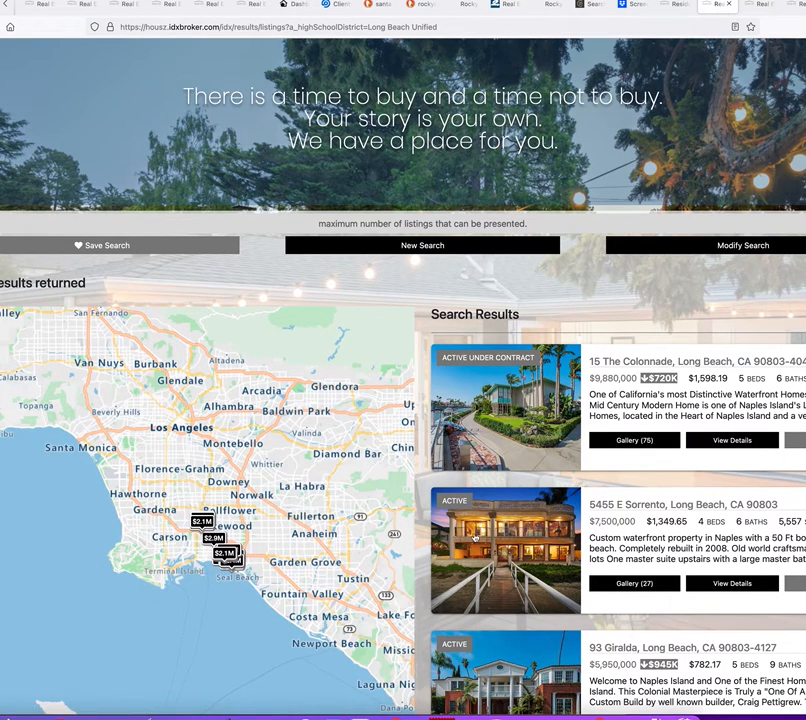
{"action": "mouse_move", "coordinate": [522, 410]}
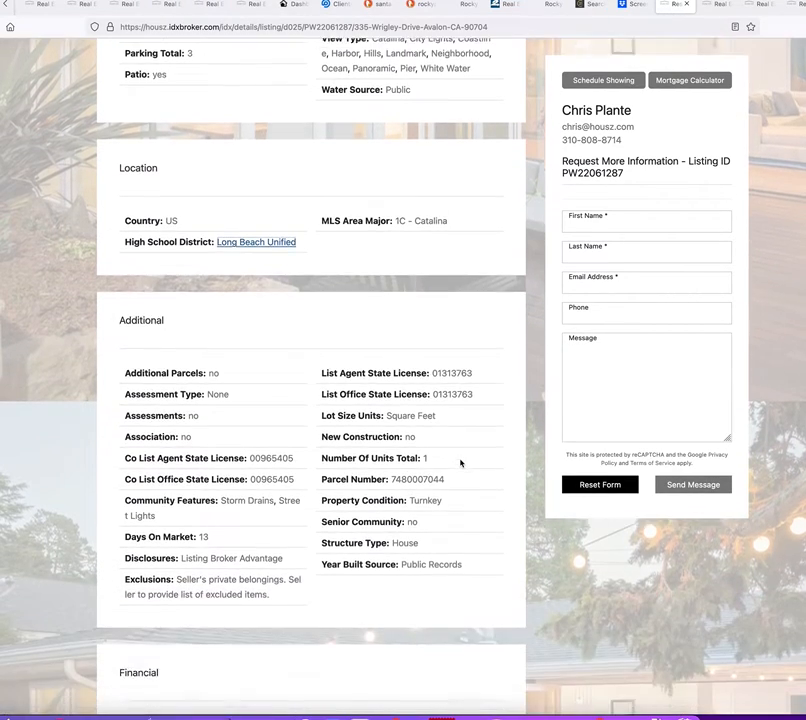
{"action": "scroll", "scroll_direction": "down", "scroll_amount": 3}
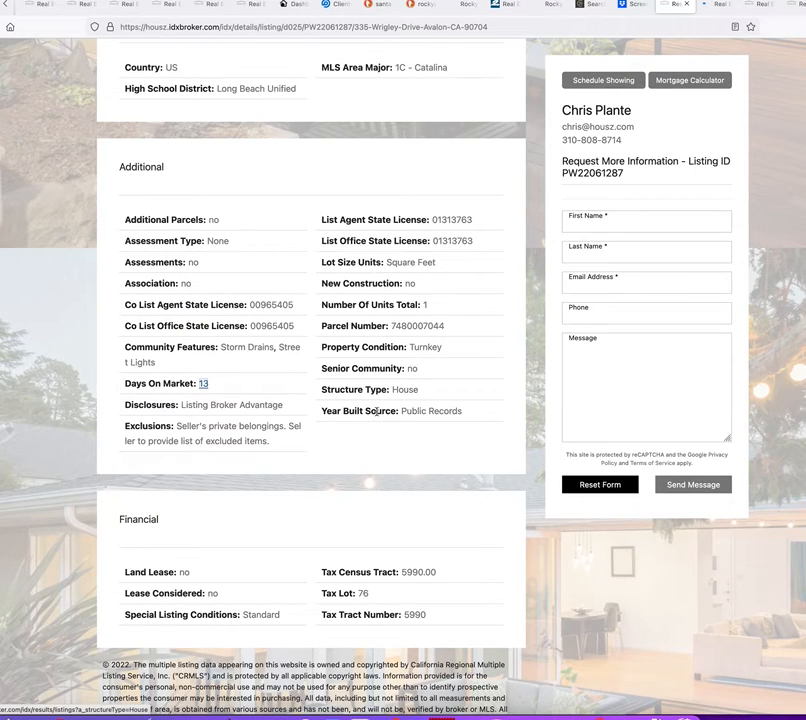
{"action": "scroll", "scroll_direction": "up", "scroll_amount": 3}
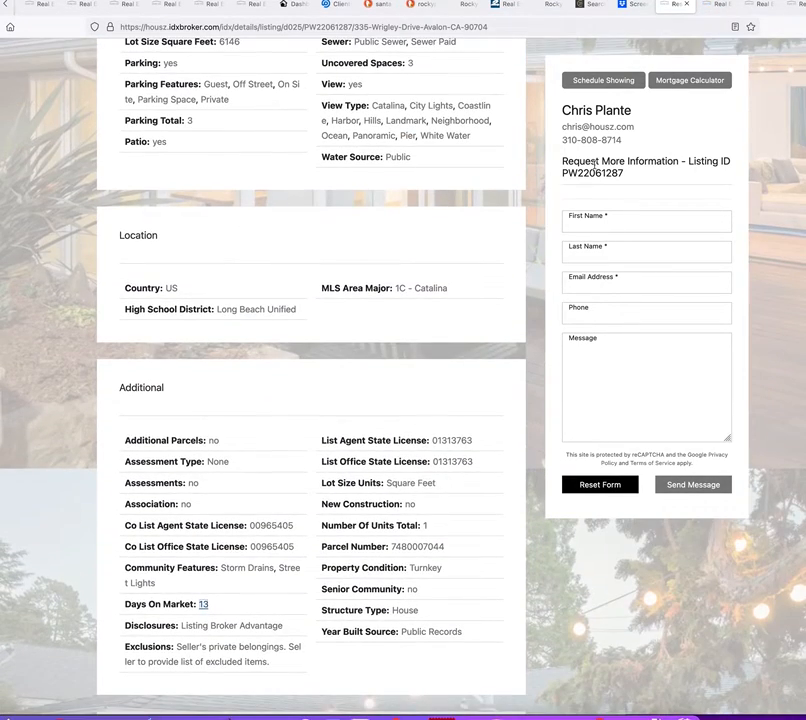
{"action": "left_click", "coordinate": [198, 604]}
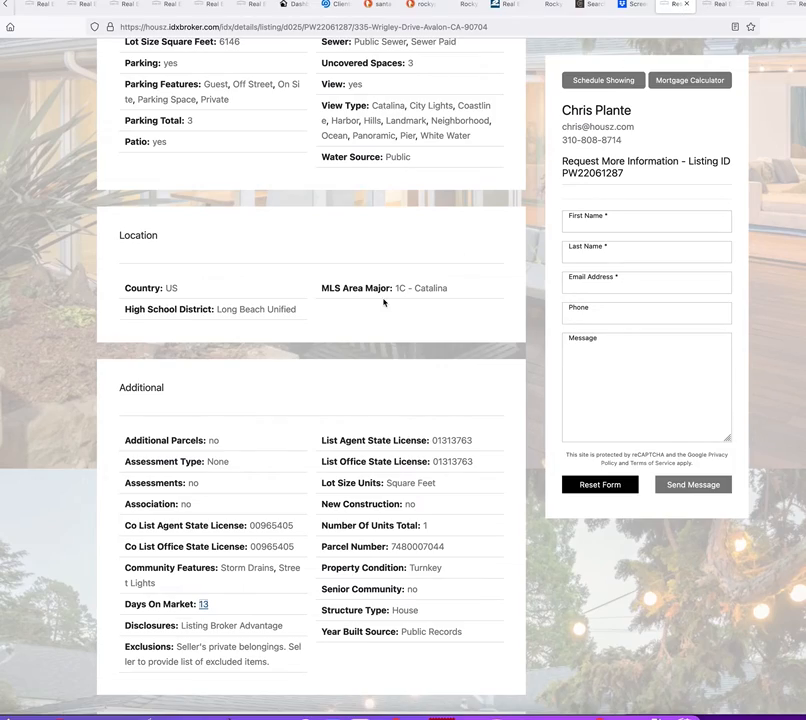
{"action": "scroll", "scroll_direction": "down", "scroll_amount": 3}
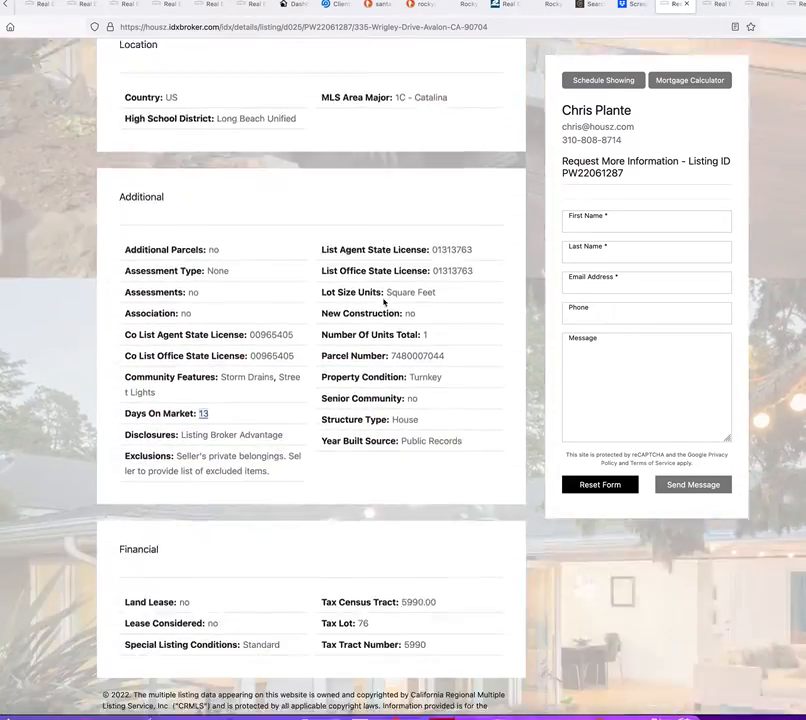
{"action": "scroll", "scroll_direction": "up", "scroll_amount": 3}
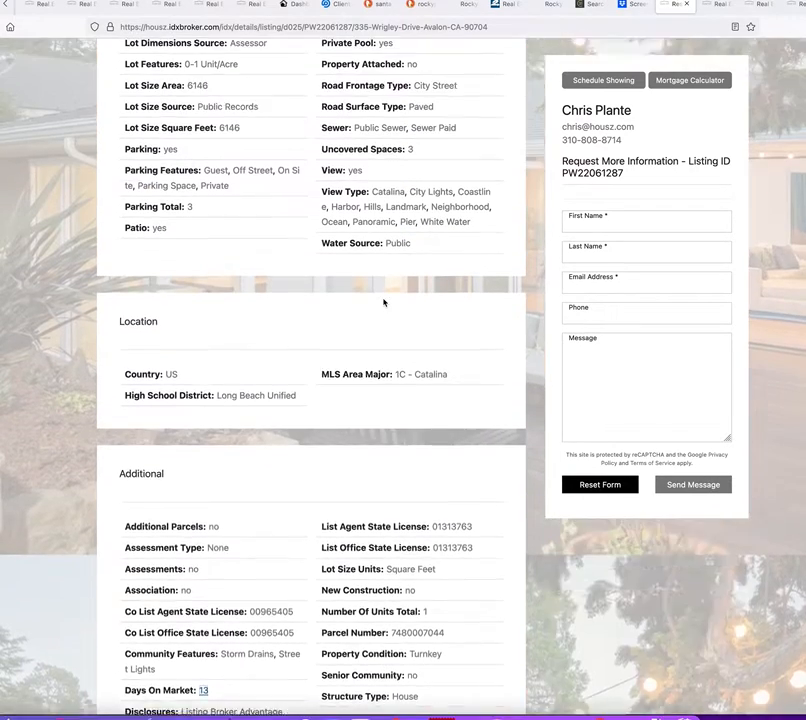
{"action": "scroll", "scroll_direction": "up", "scroll_amount": 3}
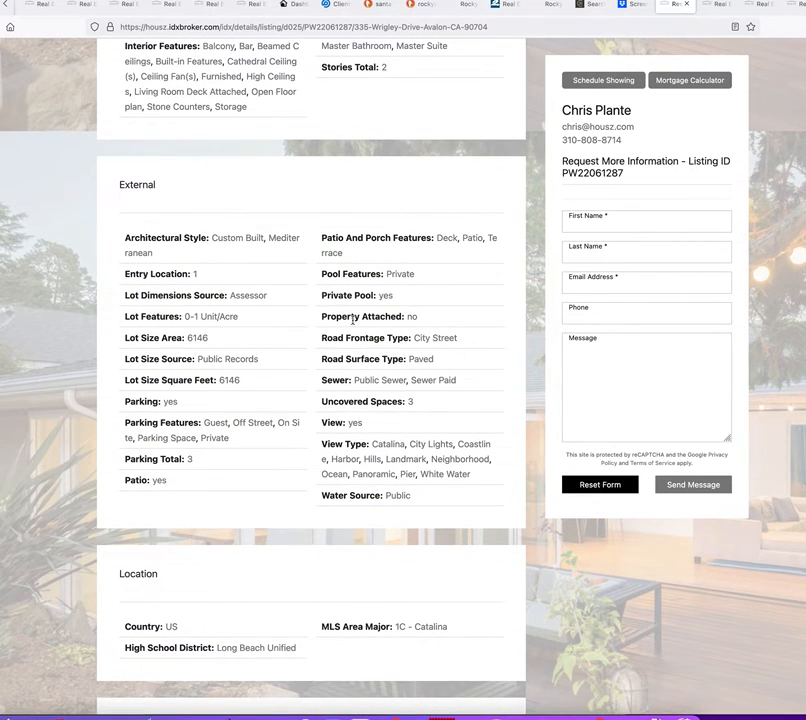
{"action": "scroll", "scroll_direction": "up", "scroll_amount": 3}
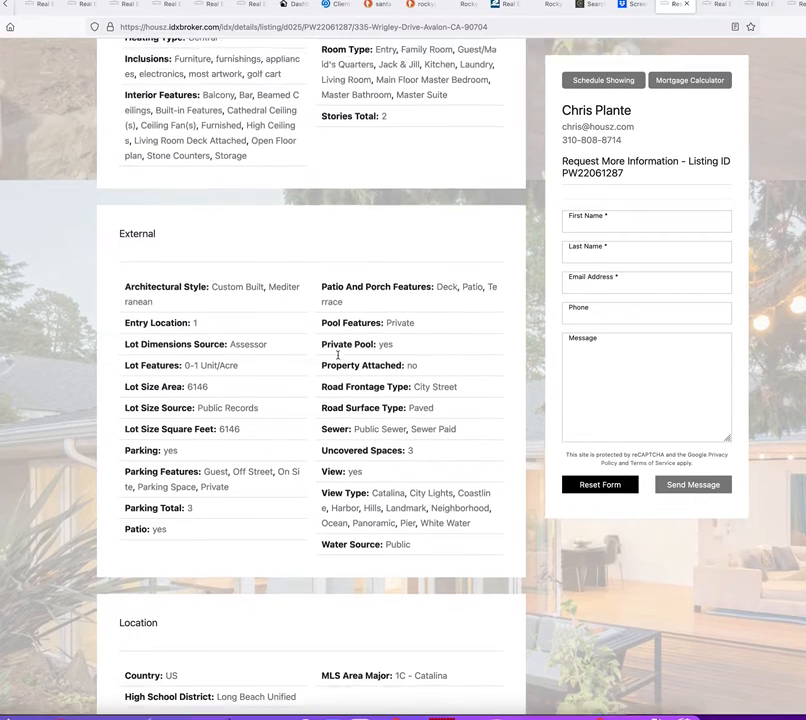
{"action": "scroll", "scroll_direction": "up", "scroll_amount": 3}
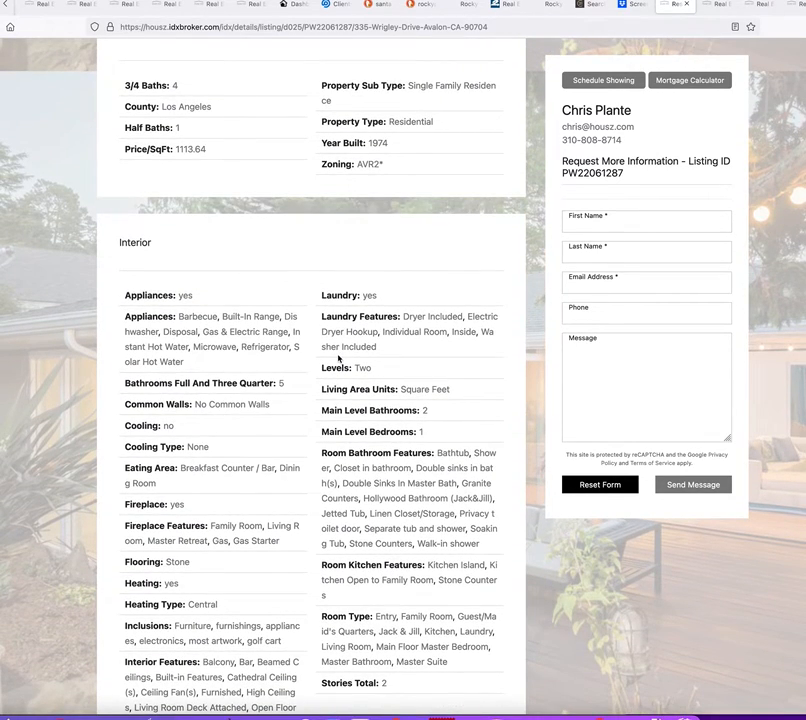
{"action": "mouse_move", "coordinate": [220, 468]}
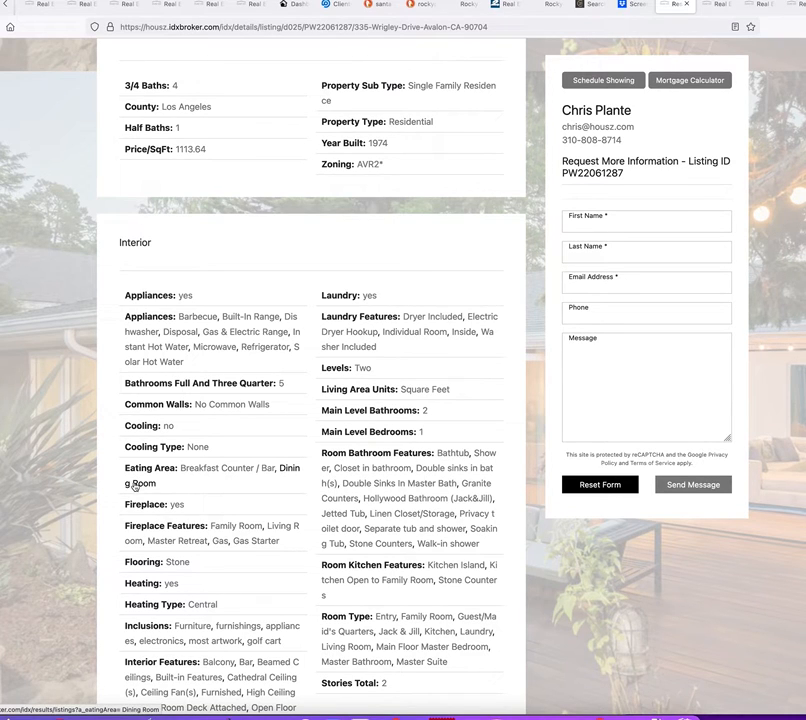
{"action": "mouse_move", "coordinate": [248, 540]}
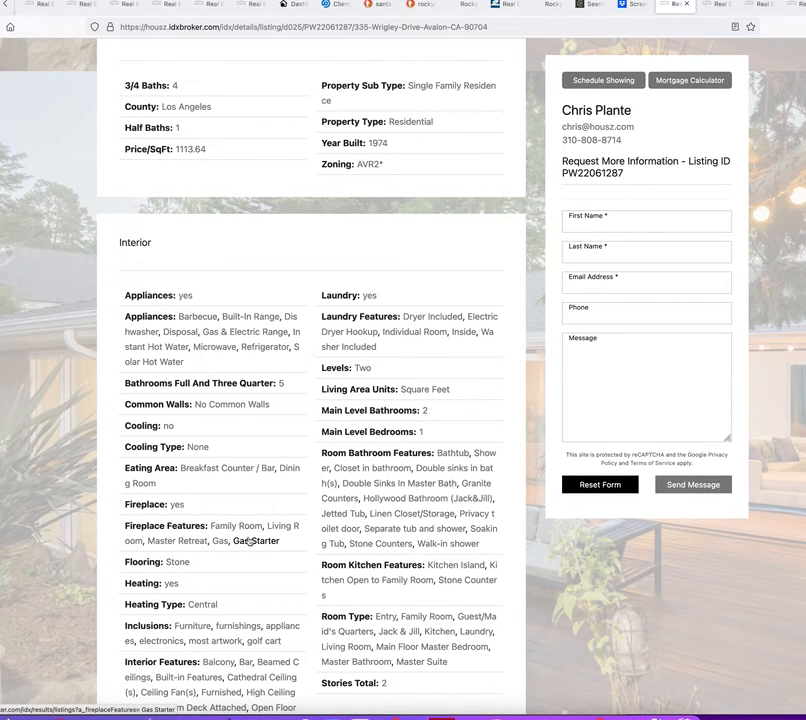